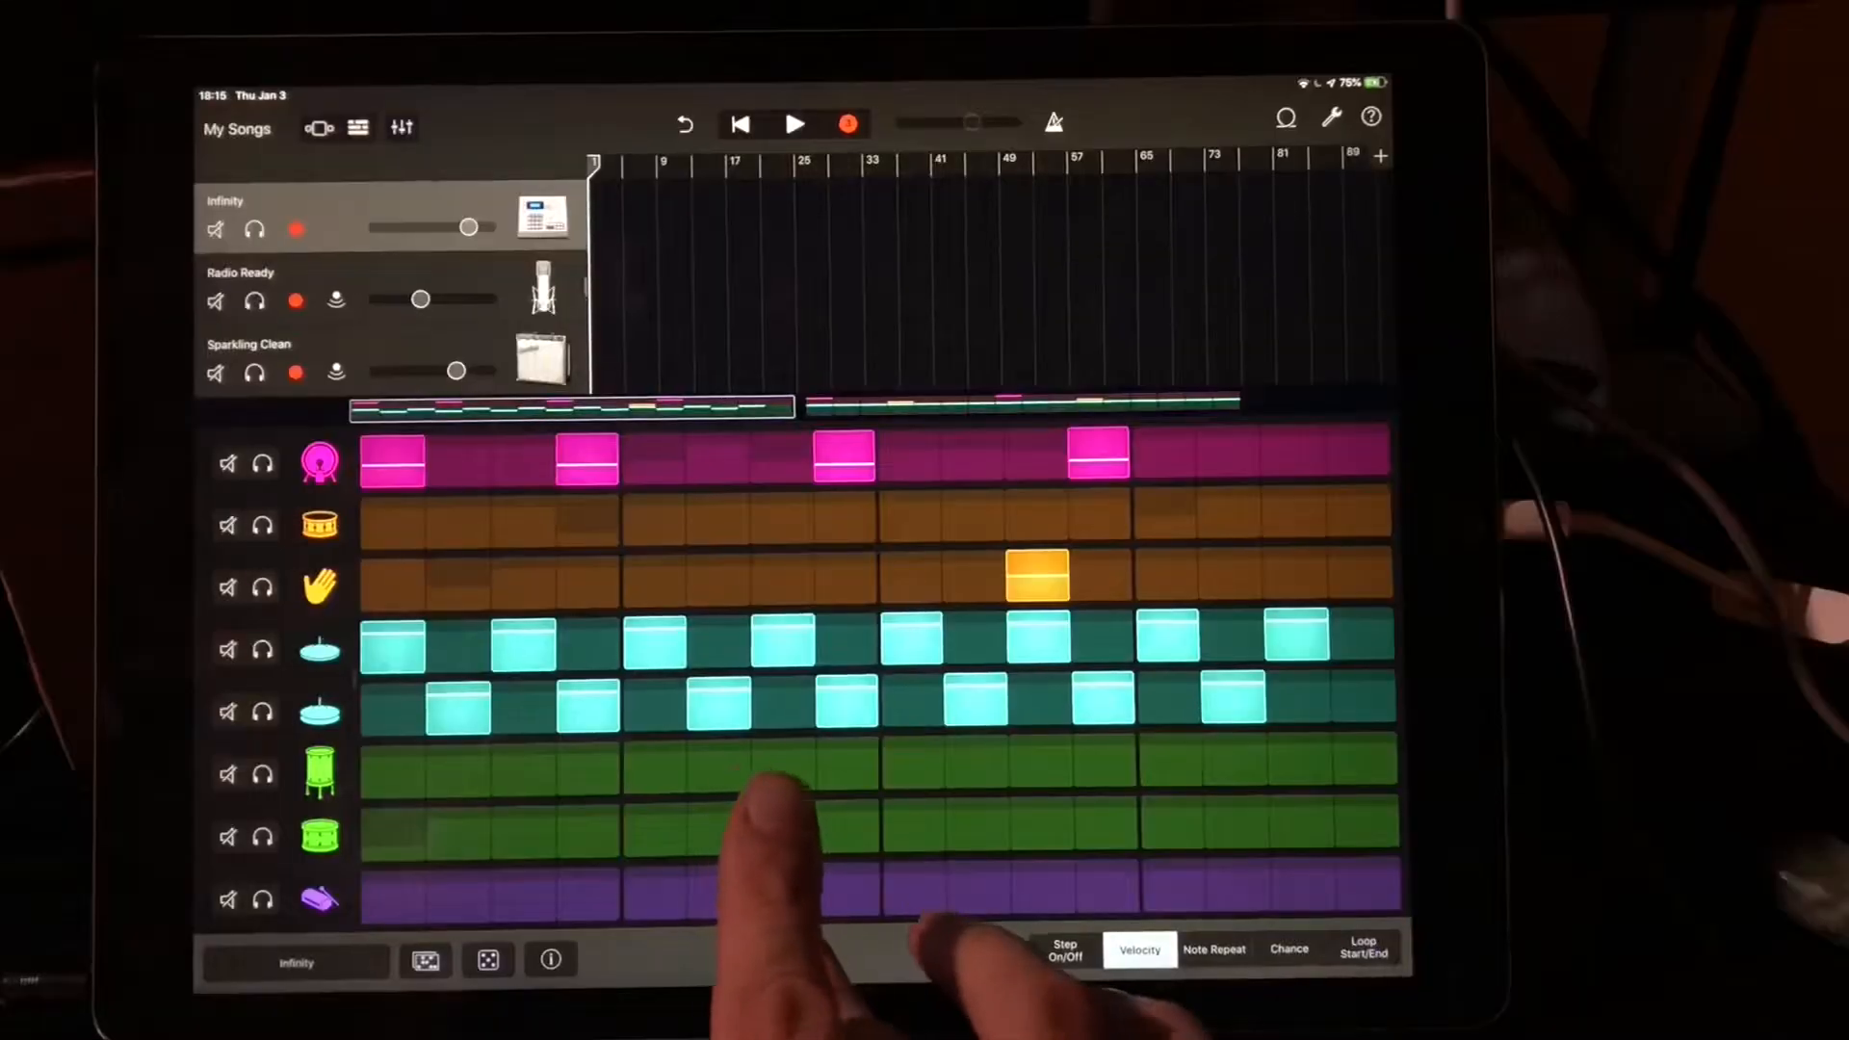
- Play the song so the drum pattern sounds with the vocal and guitar tracks, then stop playback
click(795, 123)
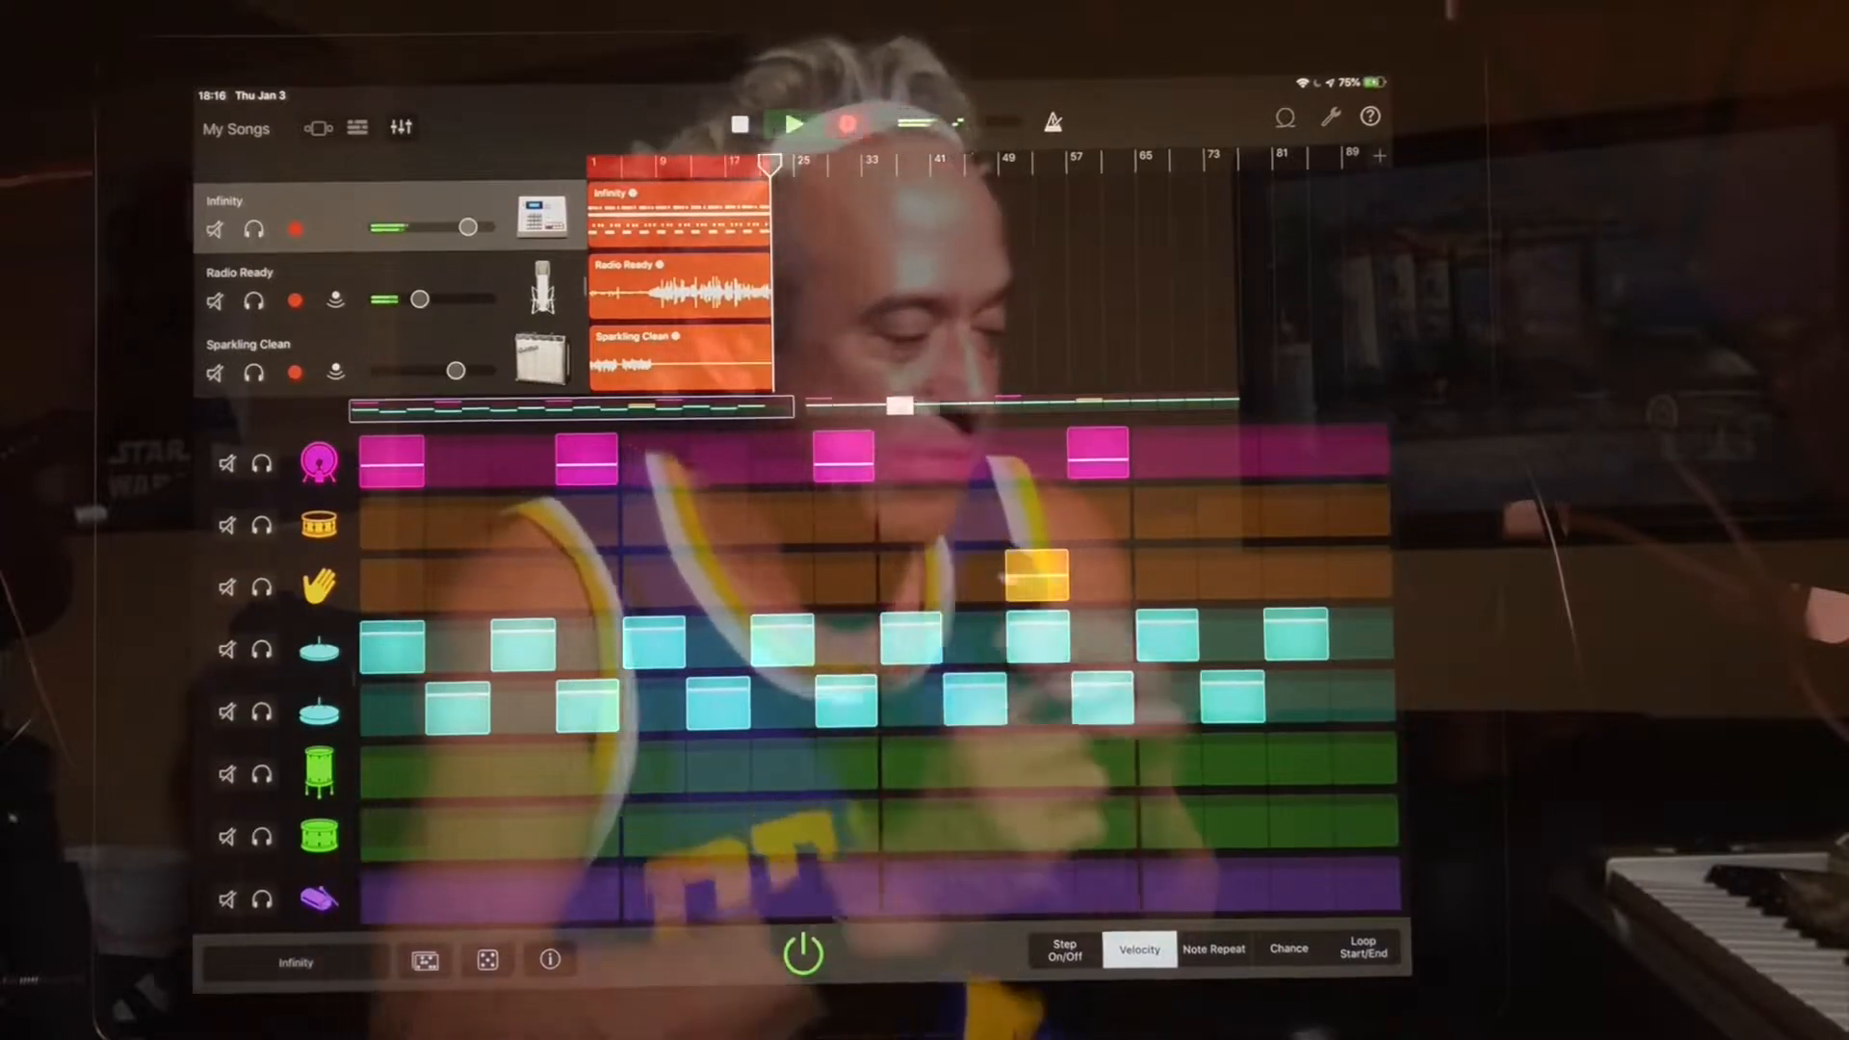
click(792, 123)
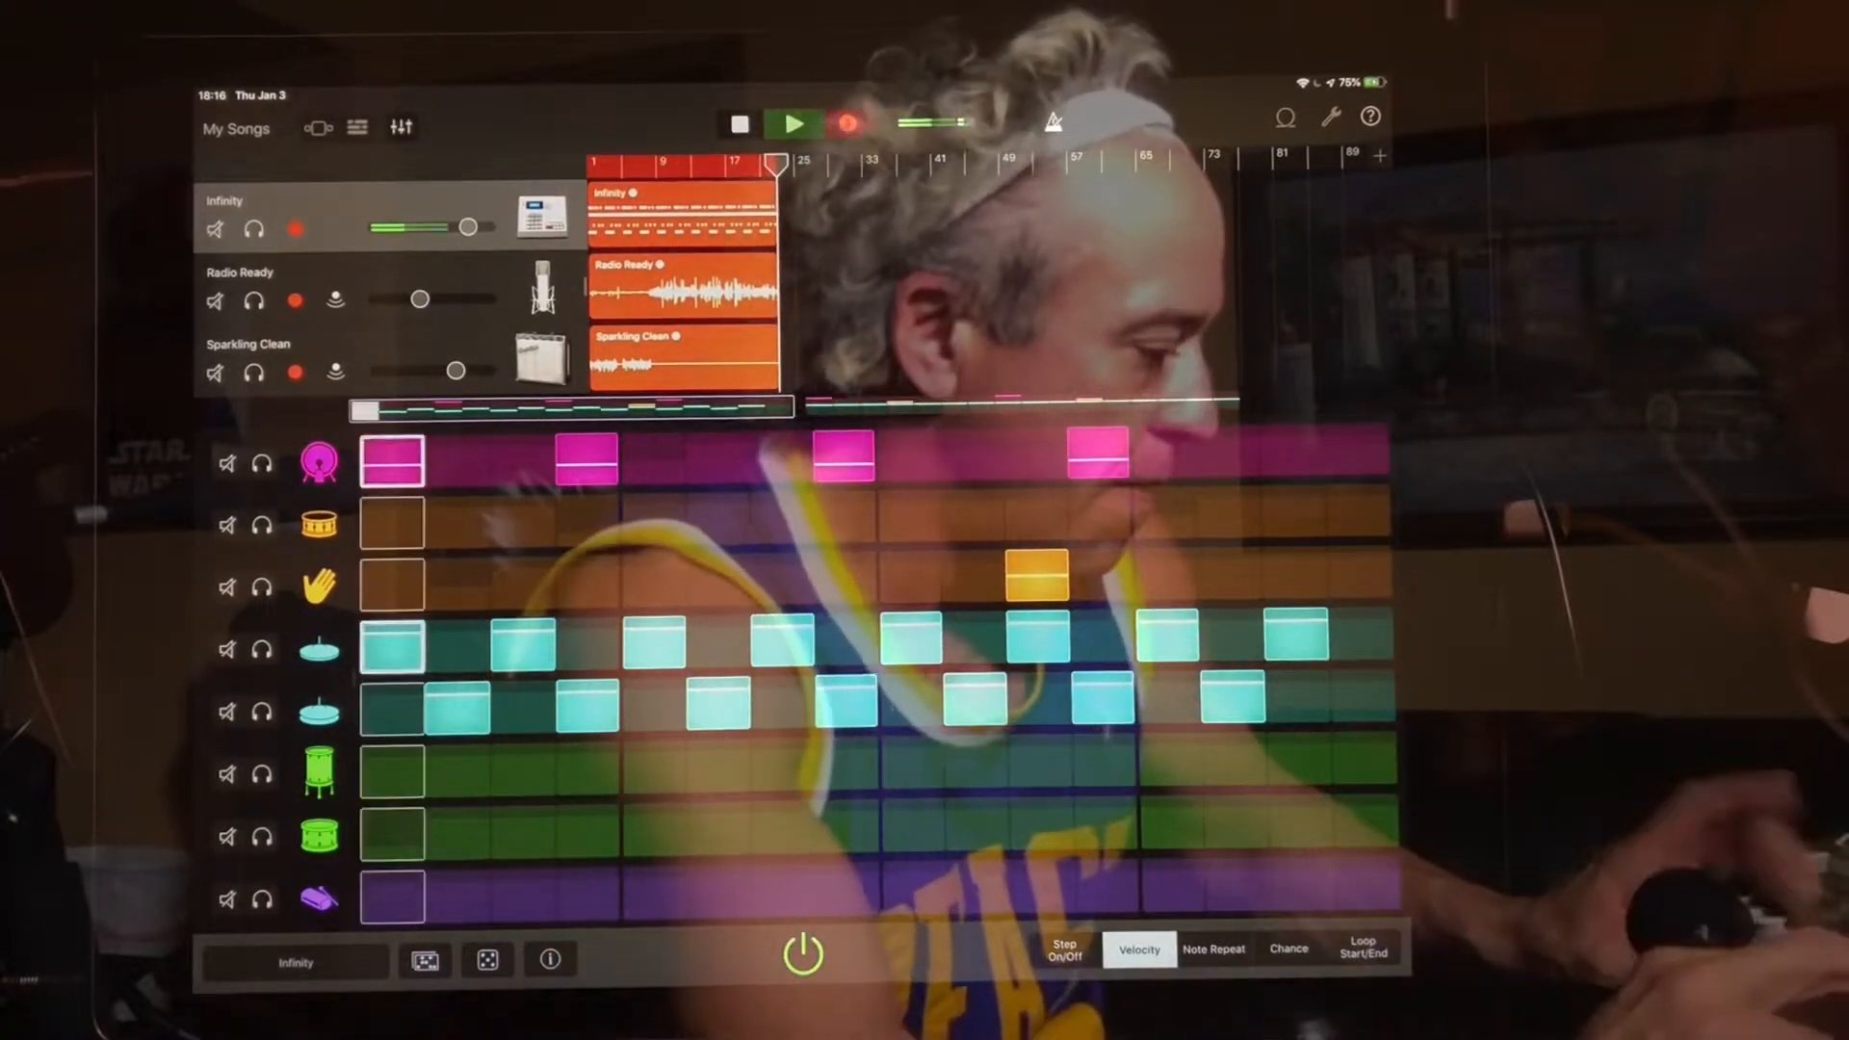